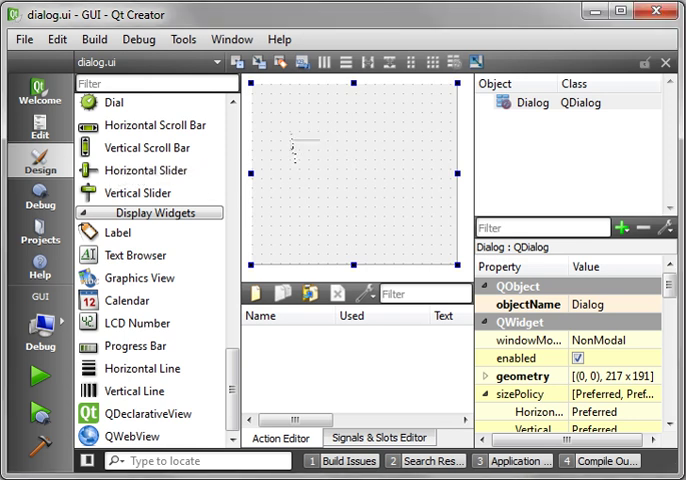
Drag a horizontal slider onto the dialog form
drag(155, 170, 350, 140)
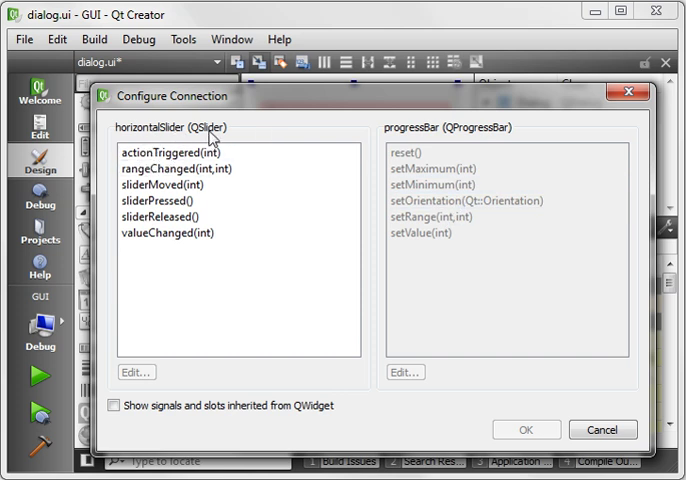
Link the slider's valueChanged(int) to the progress bar's setValue(int) and confirm
click(180, 152)
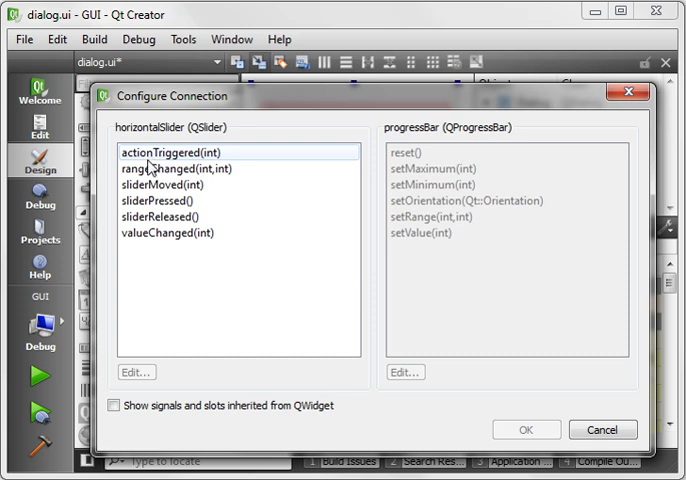
click(160, 201)
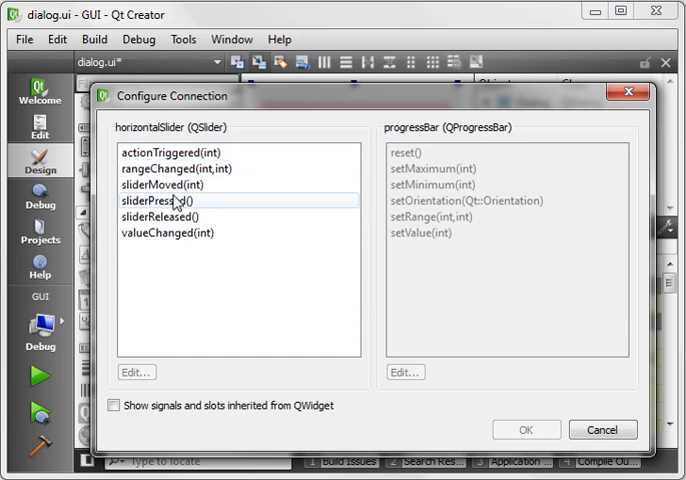
click(169, 232)
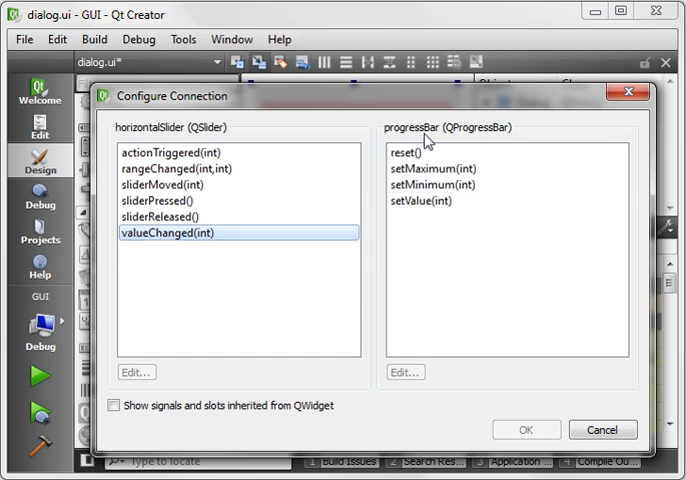
click(421, 201)
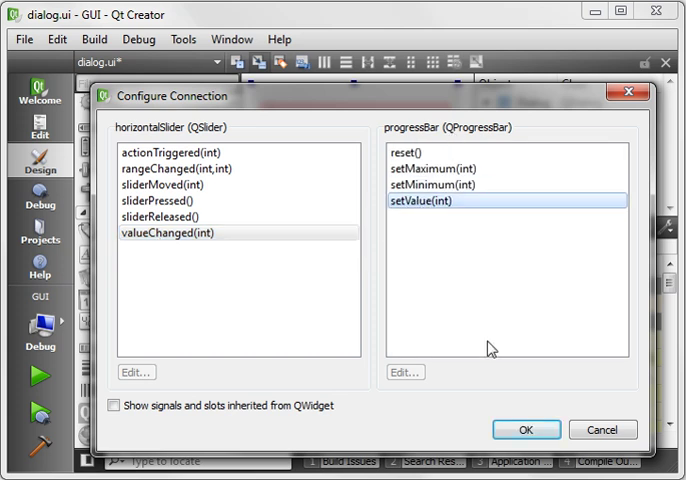
click(529, 429)
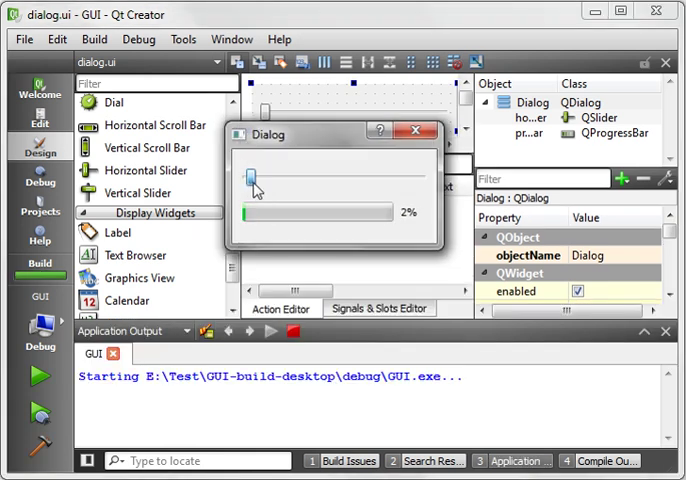
drag(252, 178, 278, 188)
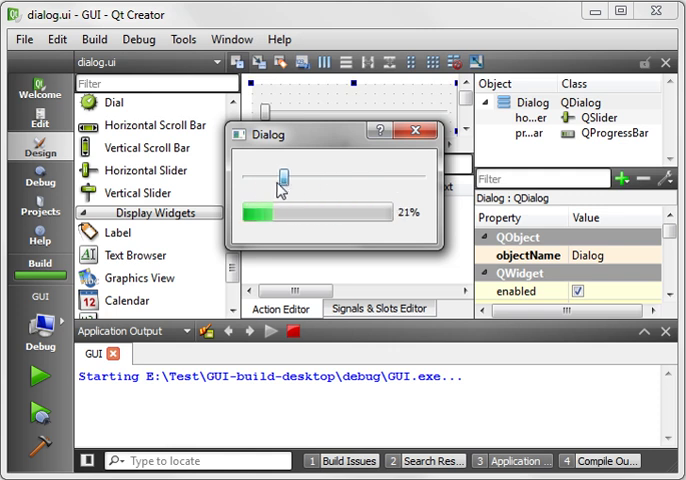
drag(278, 178, 374, 176)
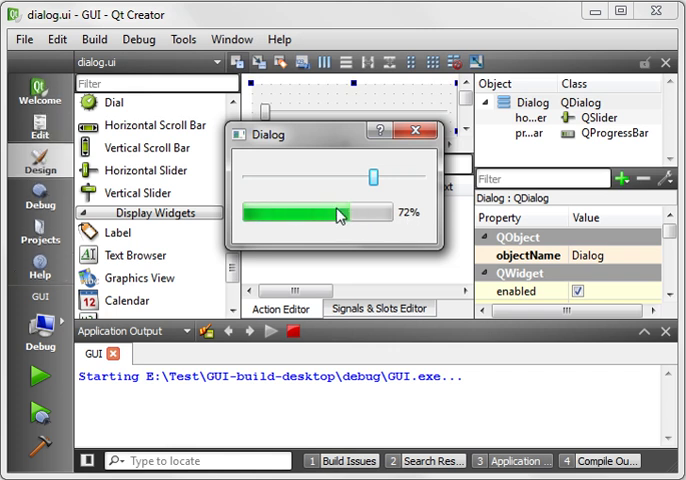
click(413, 131)
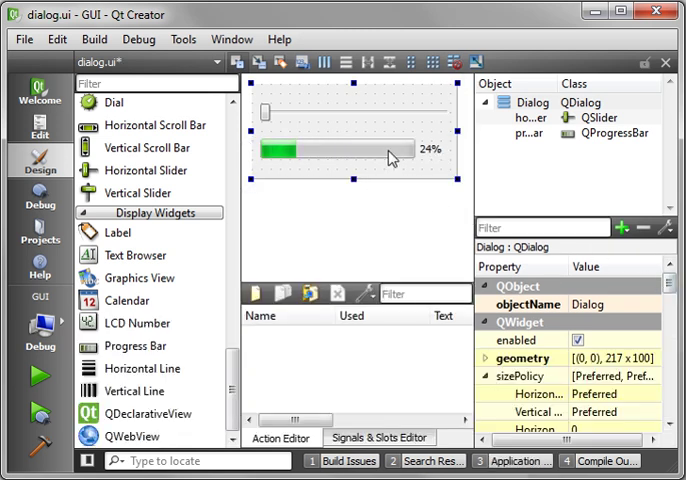
Uncheck textVisible on the progress bar, then select the horizontal slider
click(310, 150)
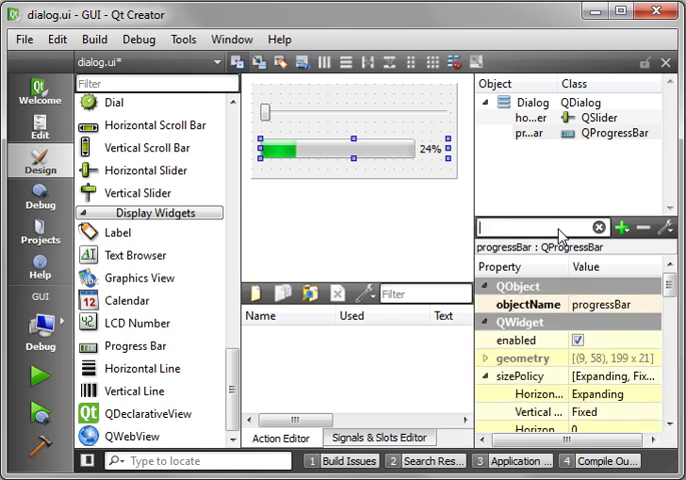
text(di)
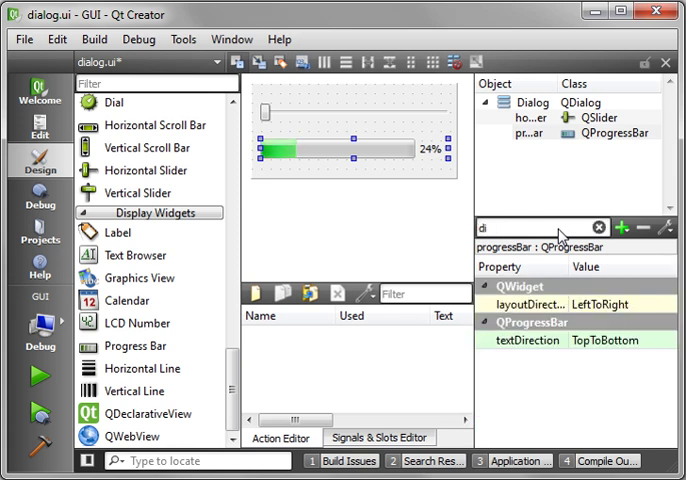
click(609, 227)
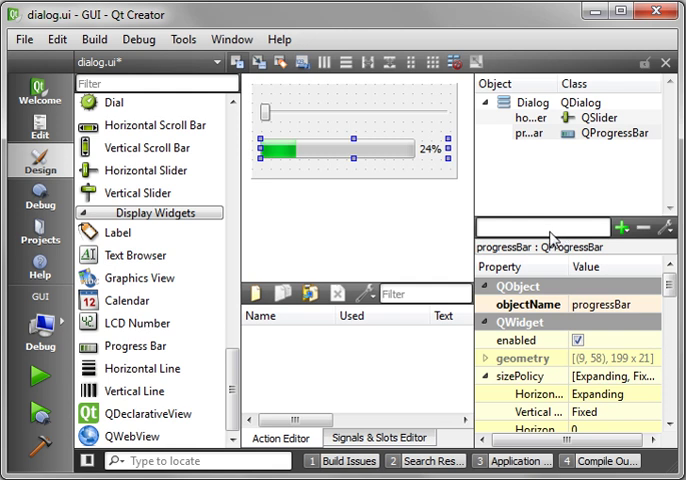
scroll(down, 3)
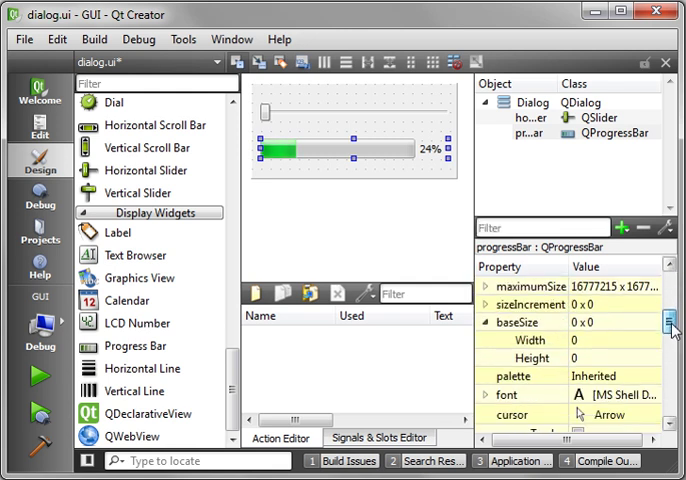
scroll(down, 3)
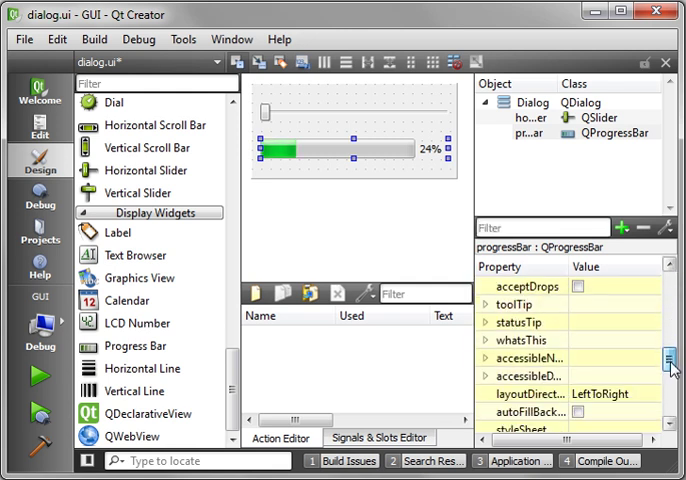
scroll(down, 3)
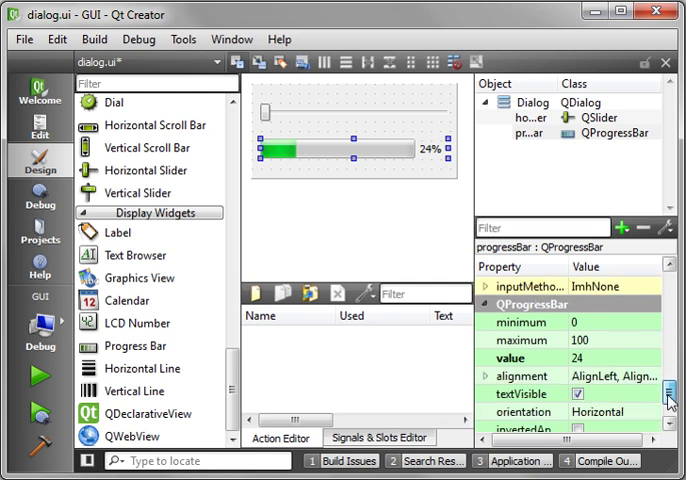
scroll(down, 3)
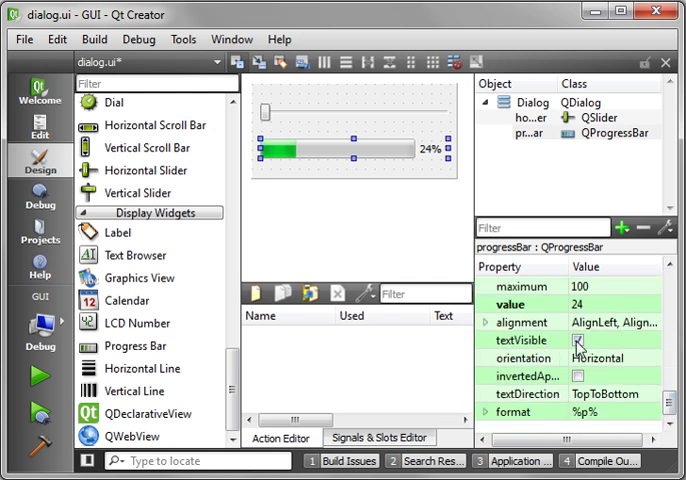
click(568, 342)
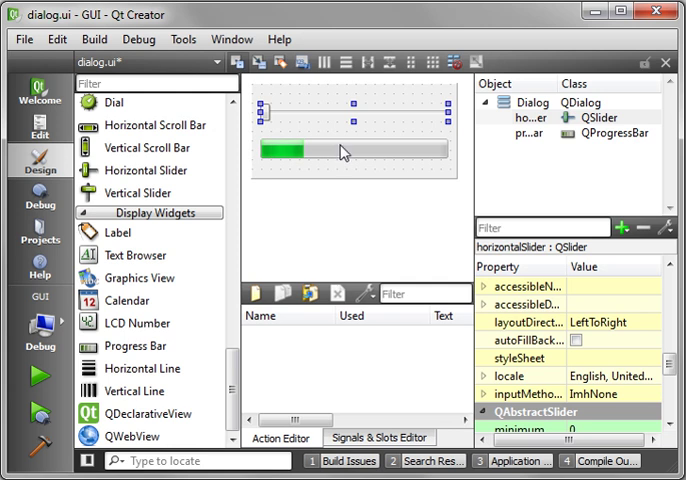
click(340, 155)
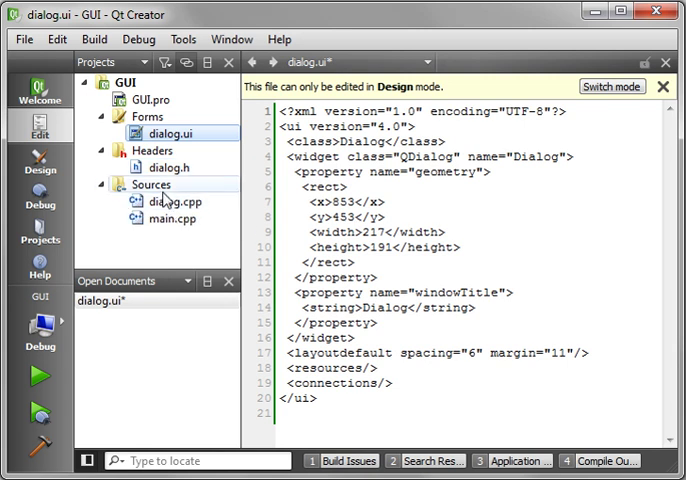
double_click(175, 201)
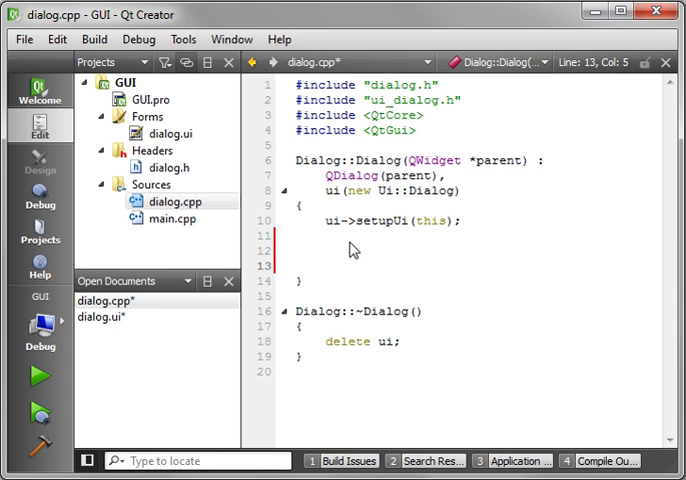
text(ui->horizontalSlider)
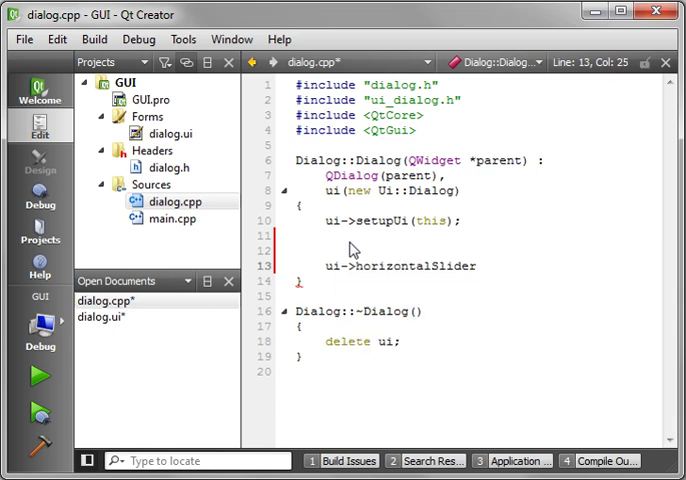
text(->va)
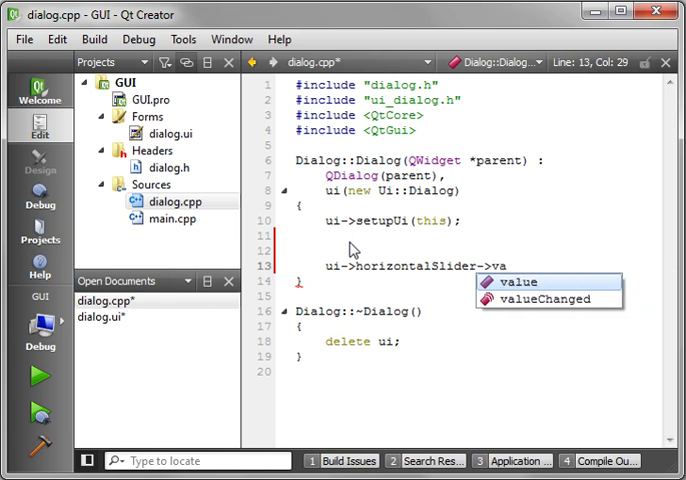
click(521, 282)
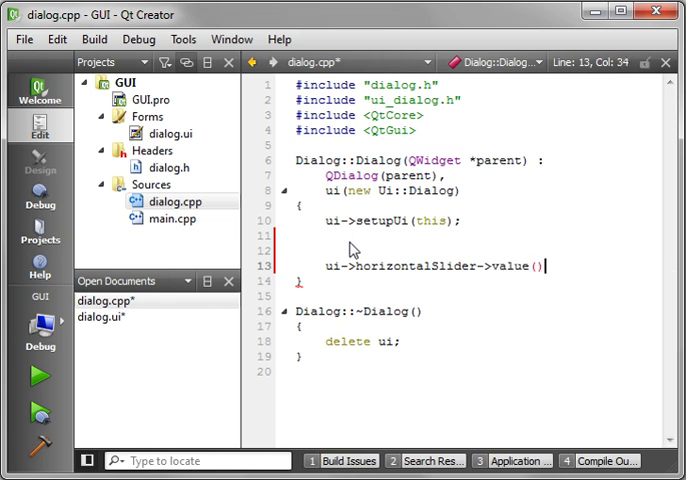
key(BackSpace)
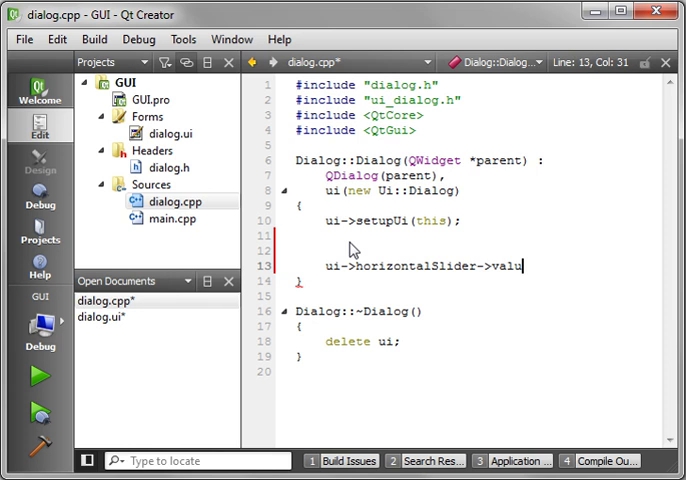
key(BackSpace)
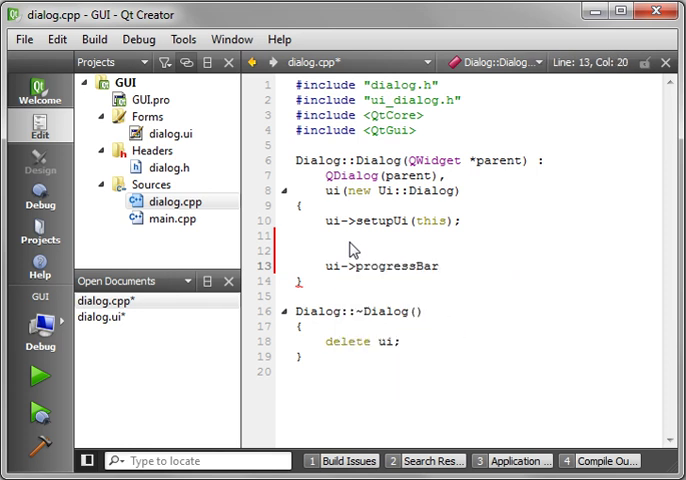
text(->va)
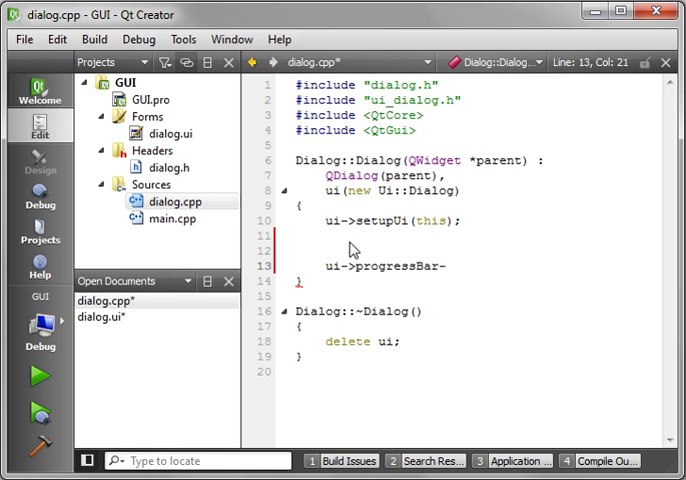
text(->setv)
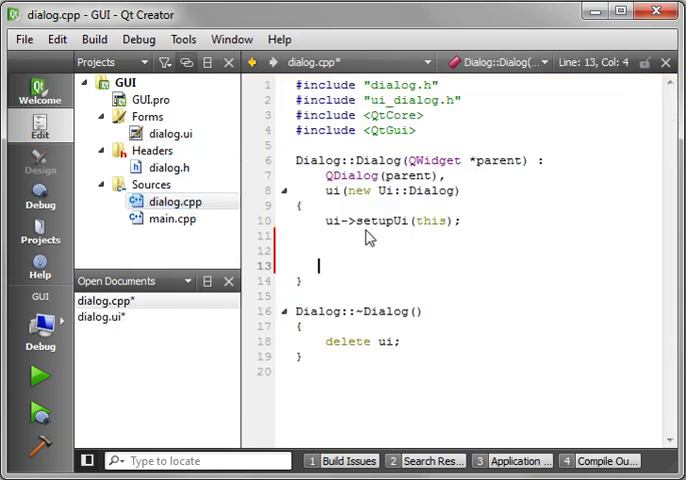
Write connect(ui->horizontalSlider, SIGNAL(valueChanged(int)), ui->progressBar, SLOT(setValue(int))) with autocompletion
text(connect(ui->horizontalSlider)
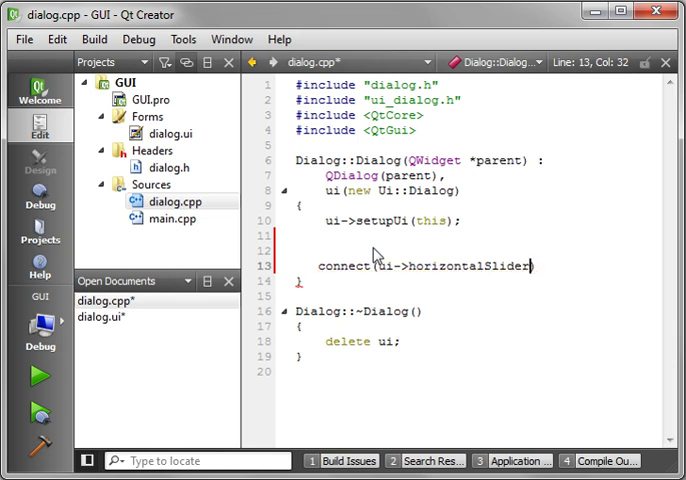
text(,SIGNAL)
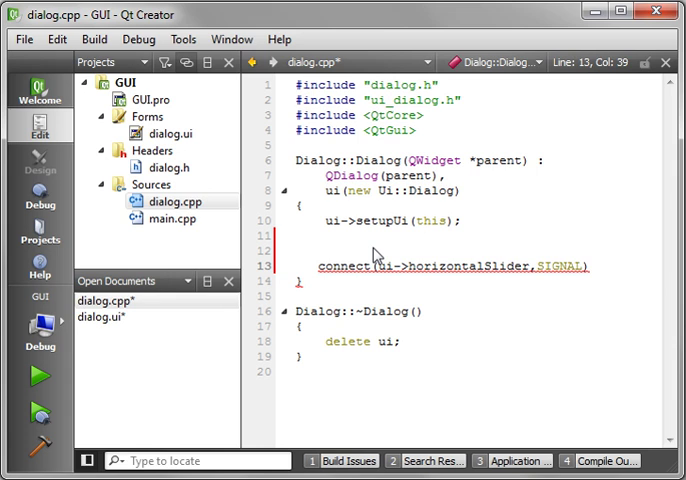
text(())
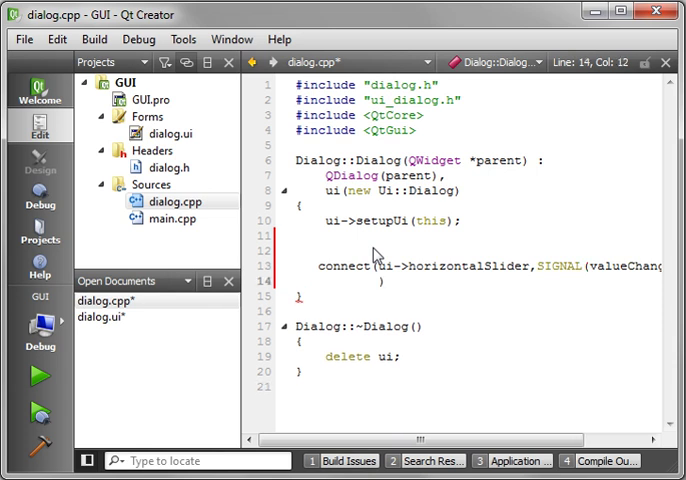
text(,)
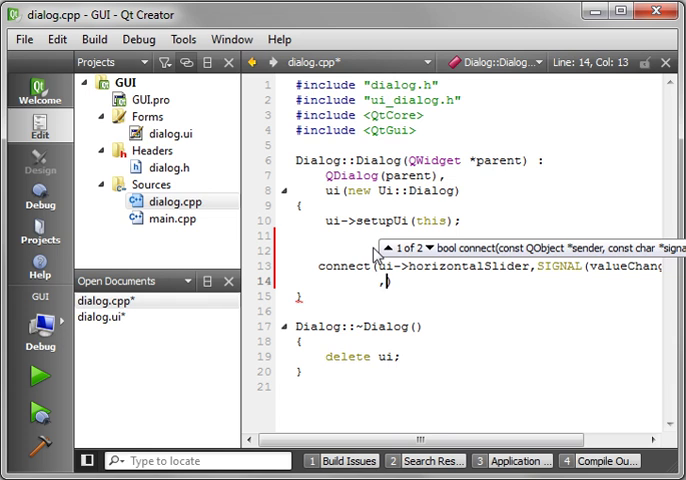
text(ui->progressBar,SLOT(setValue(int)));)
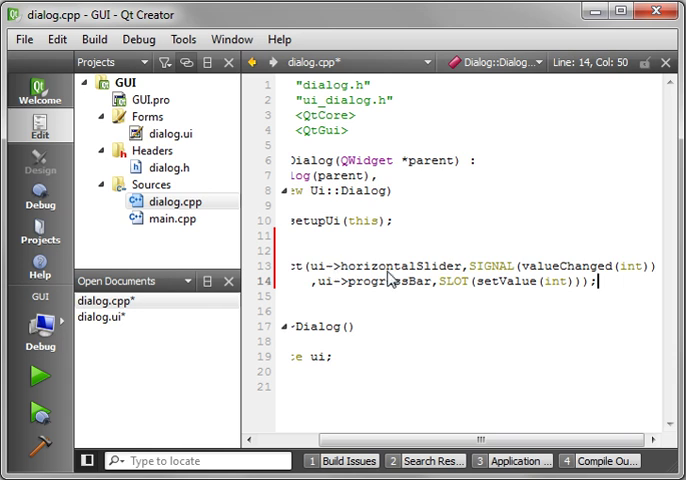
double_click(566, 266)
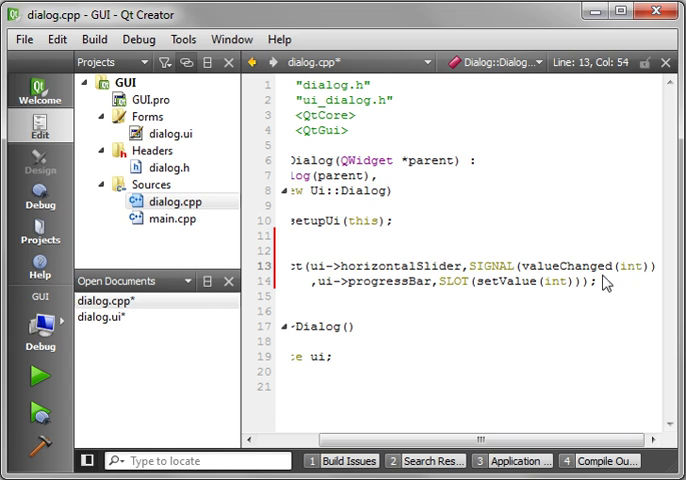
mouse_move(564, 293)
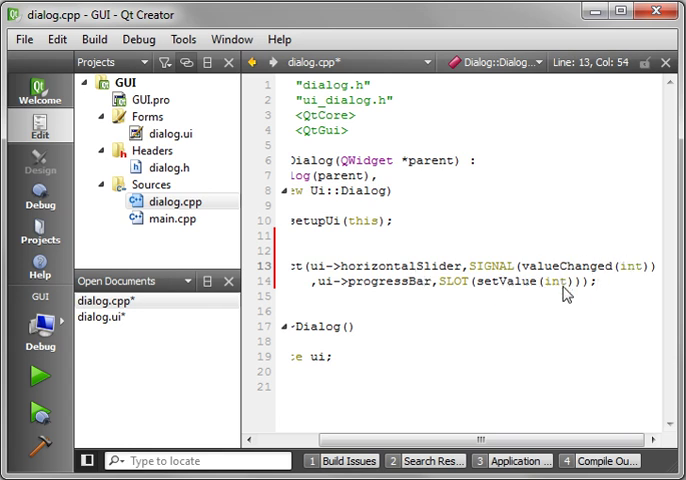
mouse_move(608, 287)
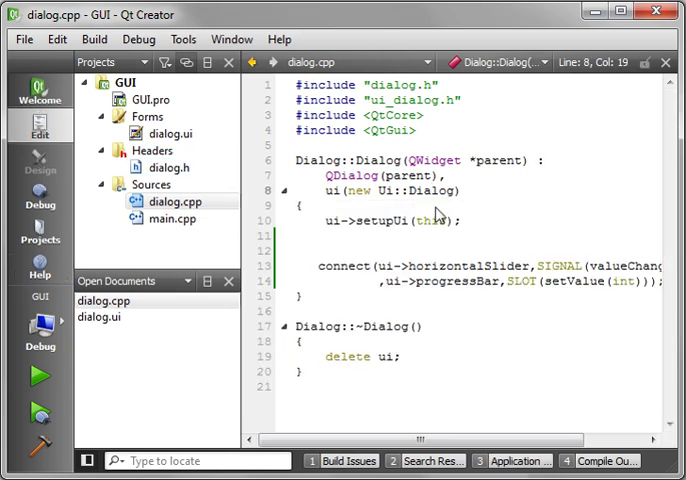
Begin typing ui->progressBar->setValue(ui->horizontalSlider->value()) above the connect call
text(ui->progressBar->setValue();)
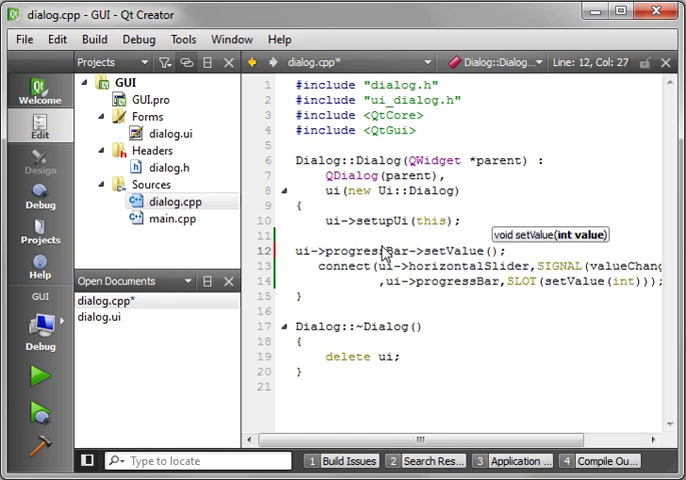
text(ui->h)
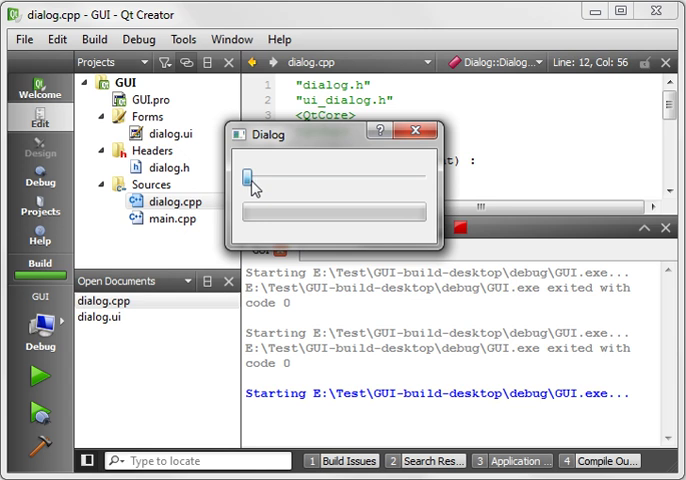
Drag the running dialog's slider to the middle, half-filling the progress bar
drag(248, 182, 285, 182)
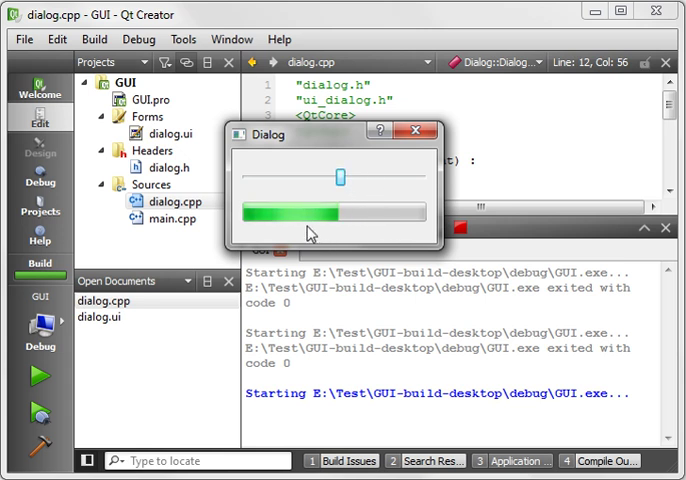
mouse_move(351, 216)
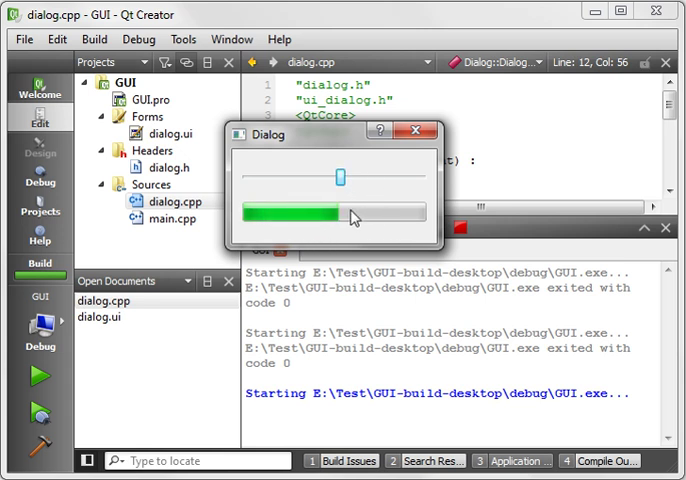
drag(342, 177, 372, 177)
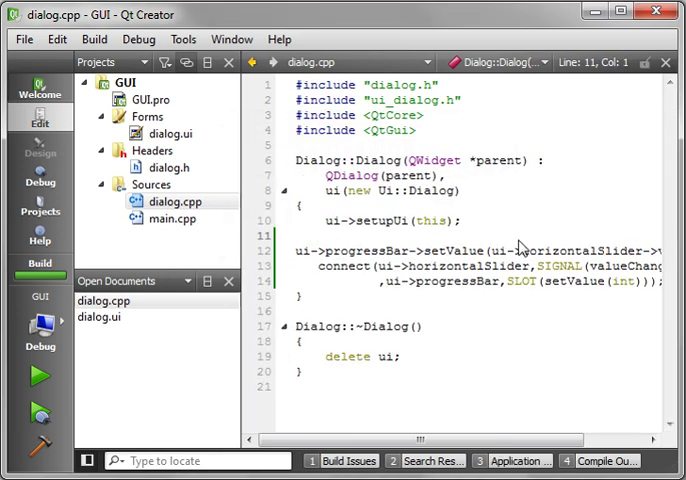
mouse_move(520, 242)
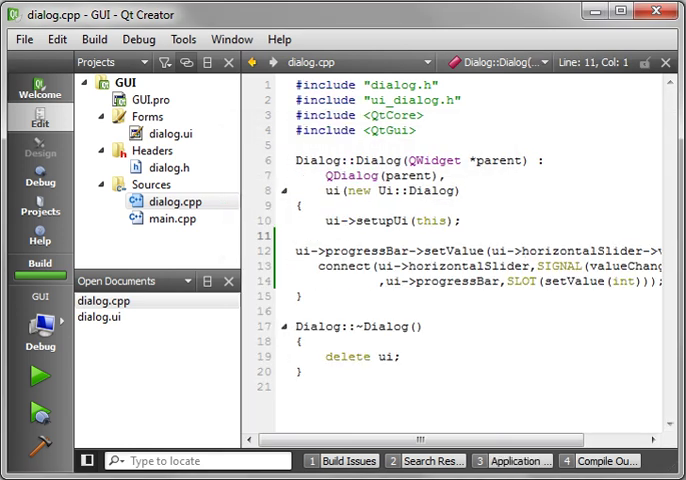